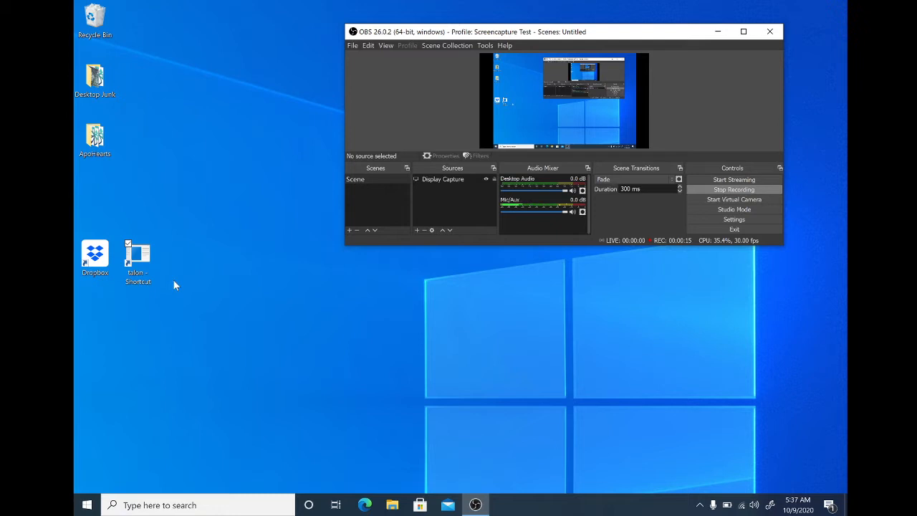
# Browse to Program Files, open the Talon folder and scroll through its files
pyautogui.click(137, 258)
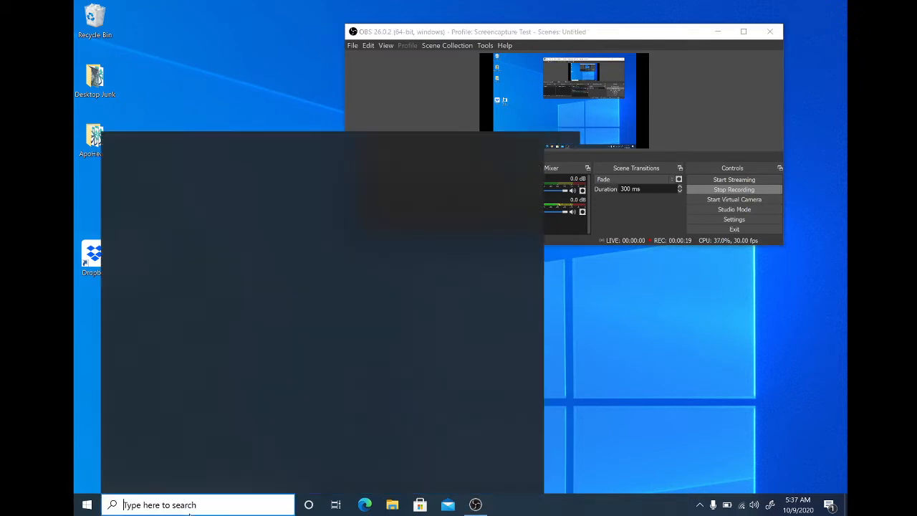
pyautogui.click(86, 505)
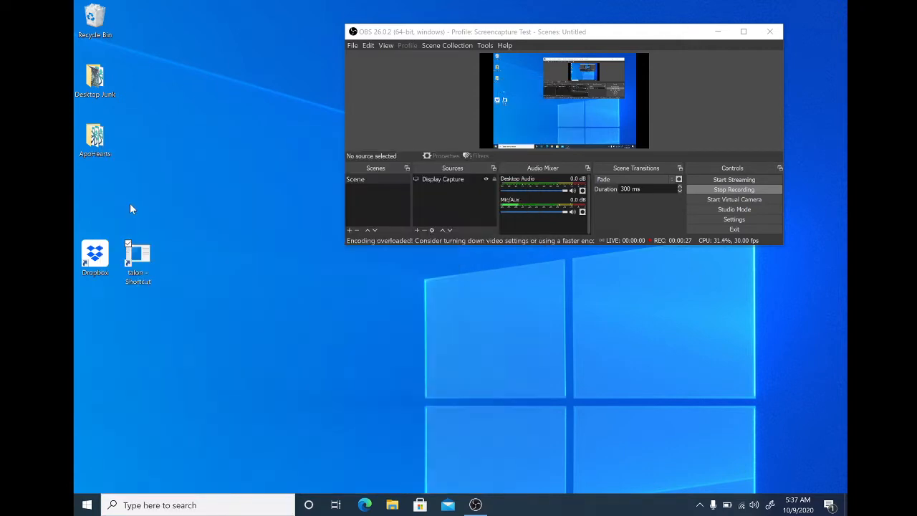
pyautogui.click(392, 504)
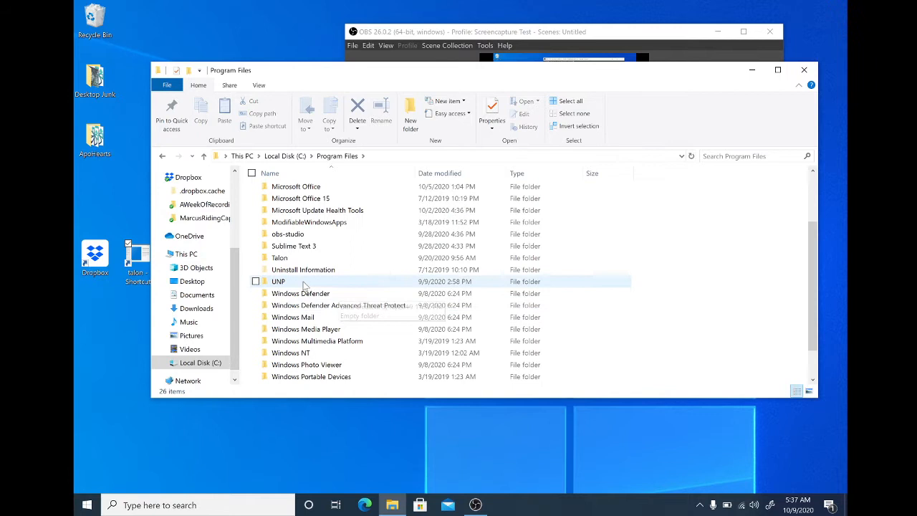
pyautogui.doubleClick(278, 281)
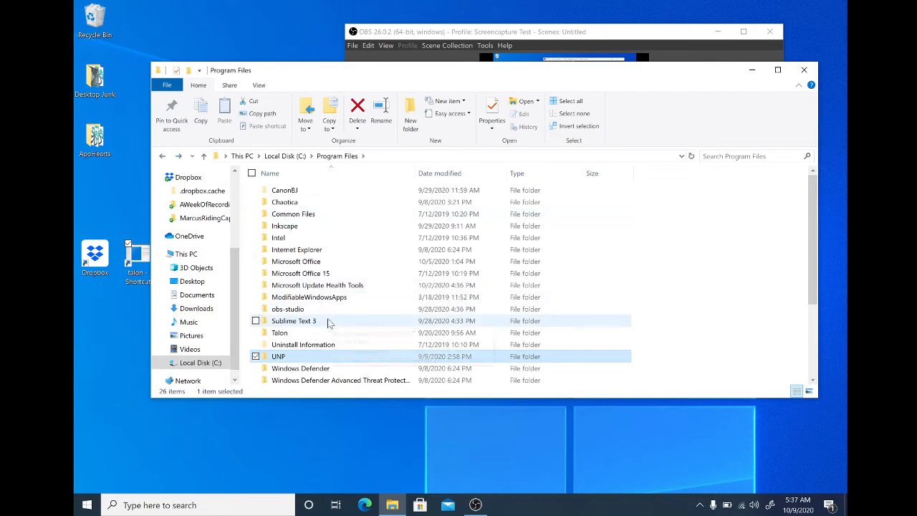
pyautogui.doubleClick(279, 332)
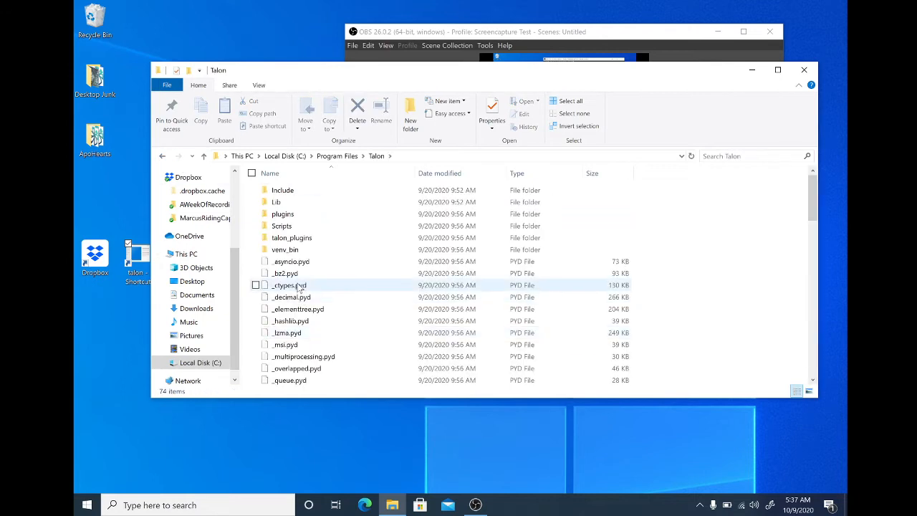
pyautogui.scroll(-3)
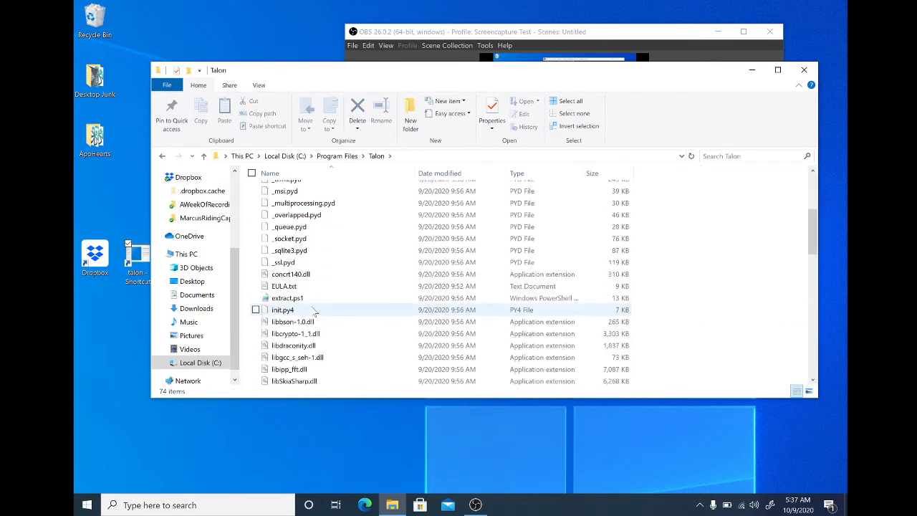
pyautogui.scroll(-3)
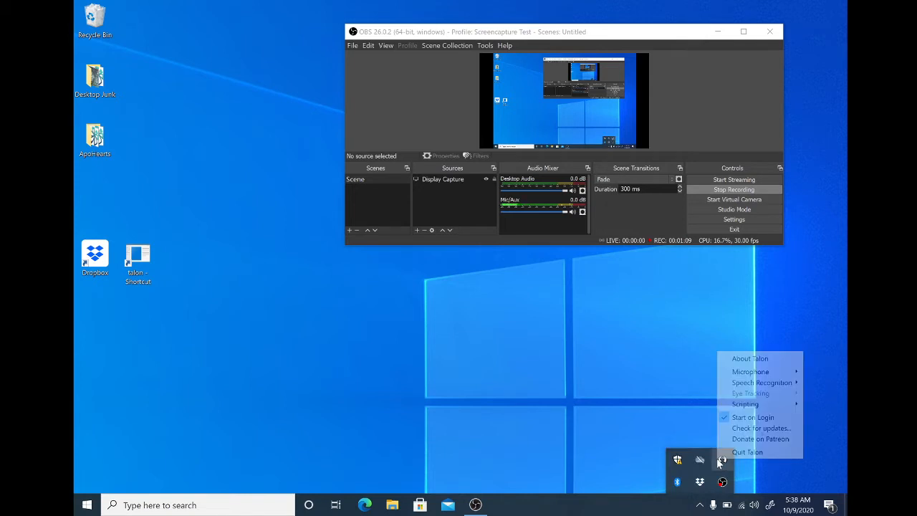
pyautogui.moveTo(750, 372)
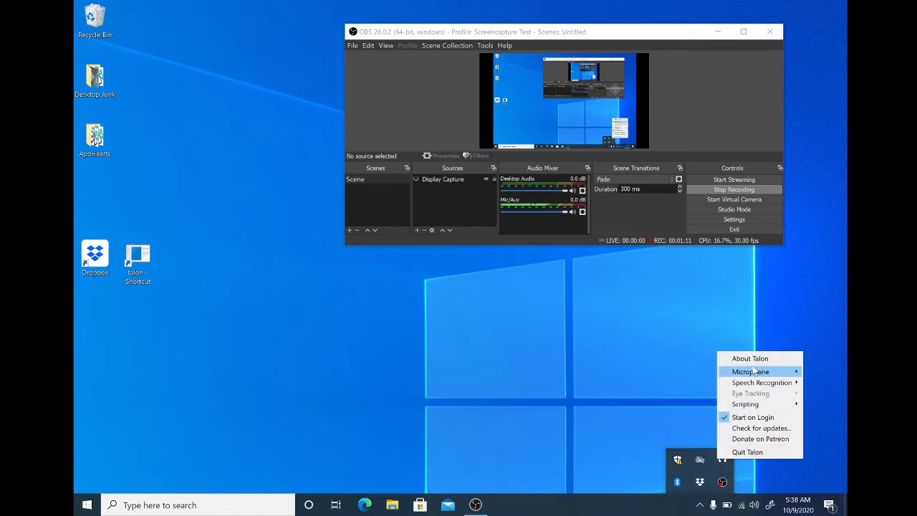
pyautogui.moveTo(750, 358)
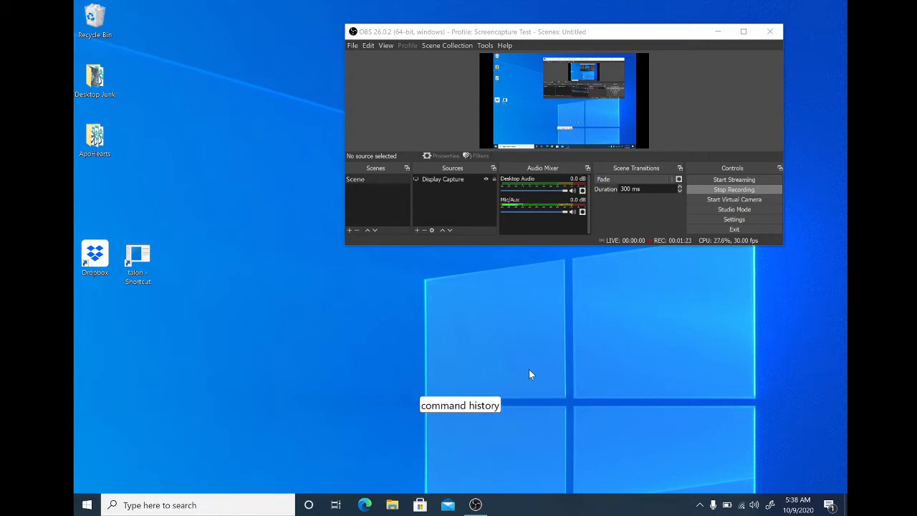
pyautogui.moveTo(438, 428)
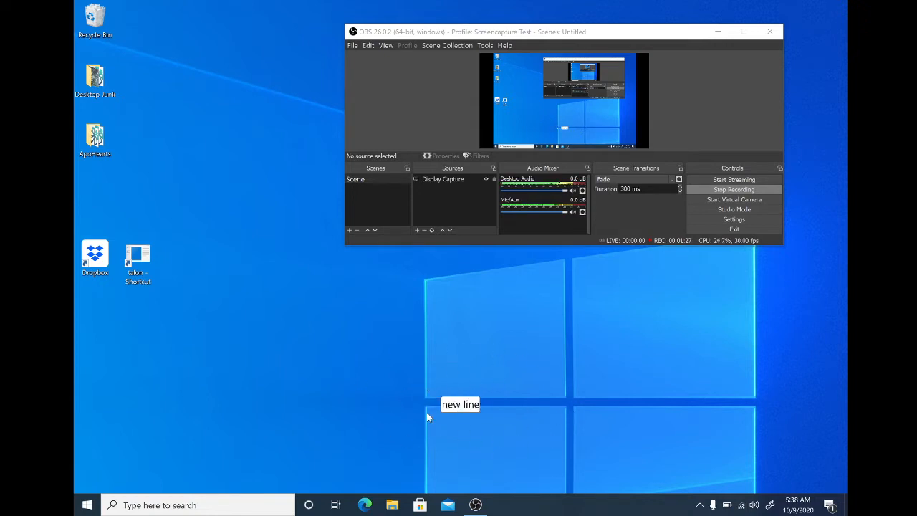
pyautogui.moveTo(469, 435)
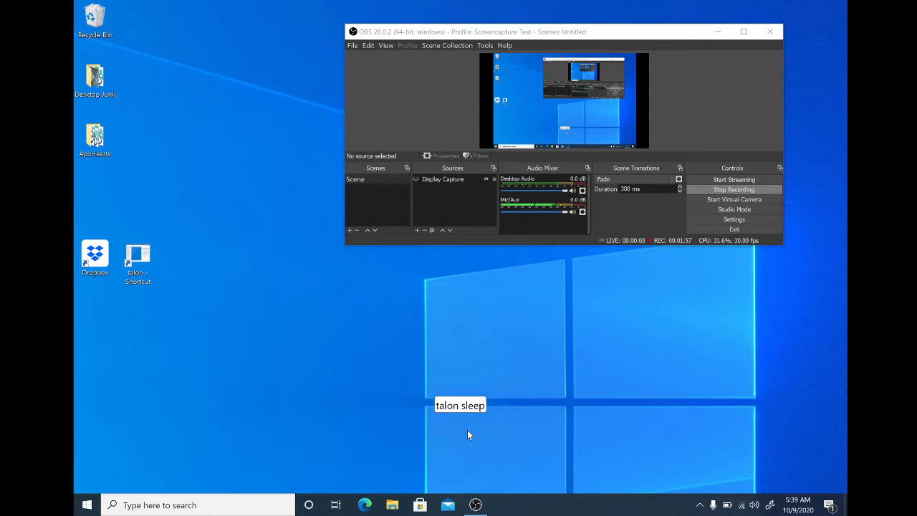
pyautogui.moveTo(470, 451)
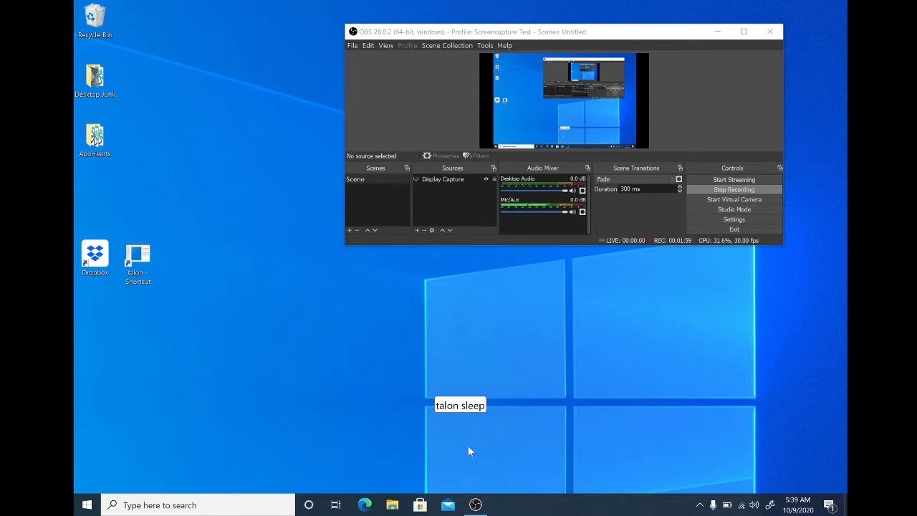
pyautogui.moveTo(486, 437)
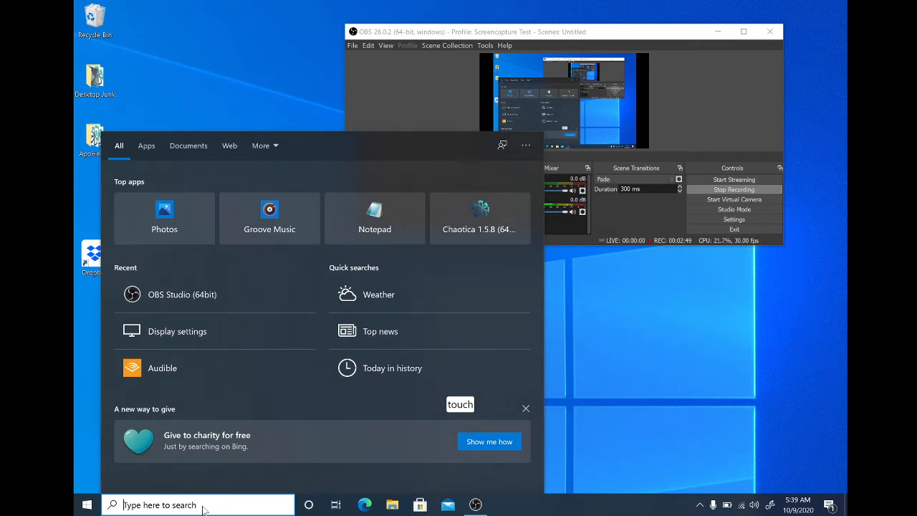
# Search for 'not pad' and launch a blank Notepad document
pyautogui.write('not')
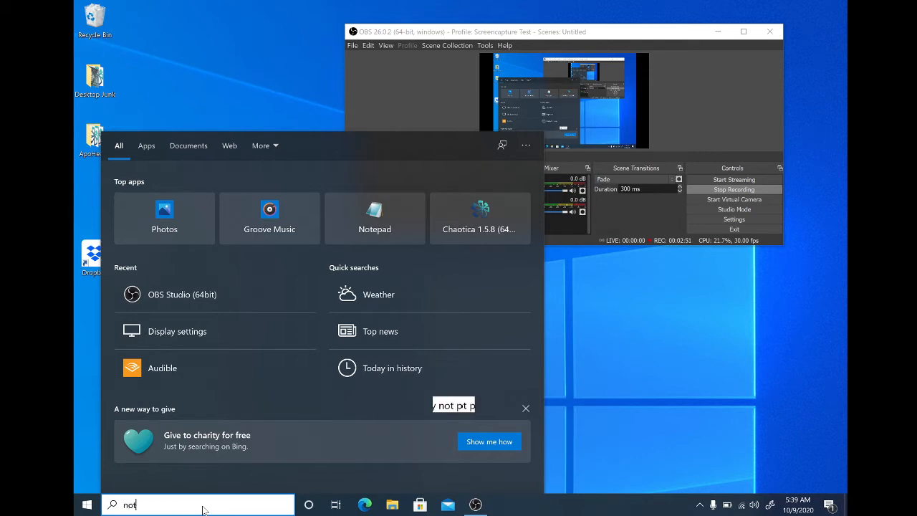
pyautogui.write('pad')
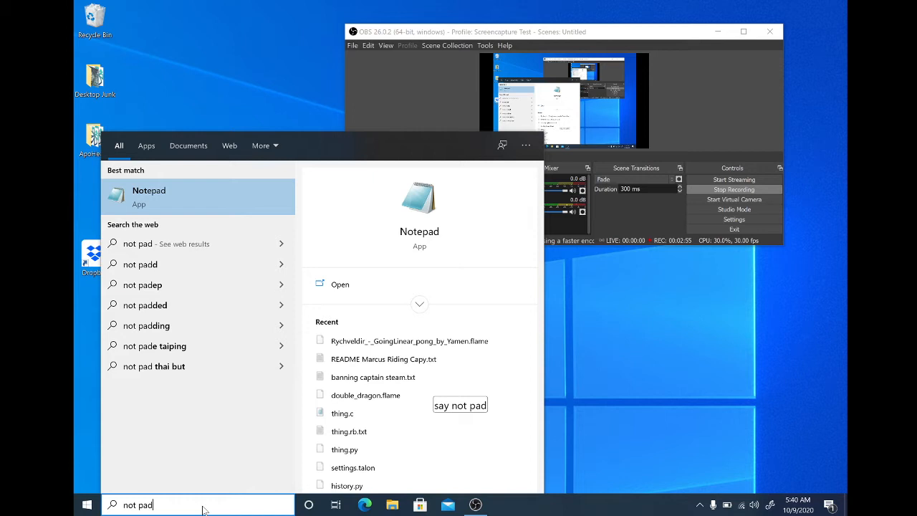
pyautogui.press('enter')
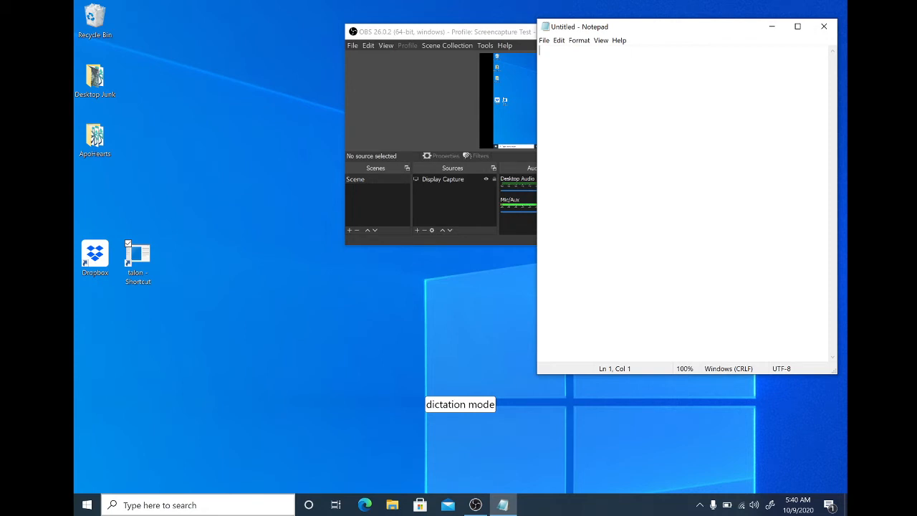
# Dictate 'The quick brown fox jumped over the lazy dog.' and add two new lines
pyautogui.write('The quick brown fox jumped over the lazy dog')
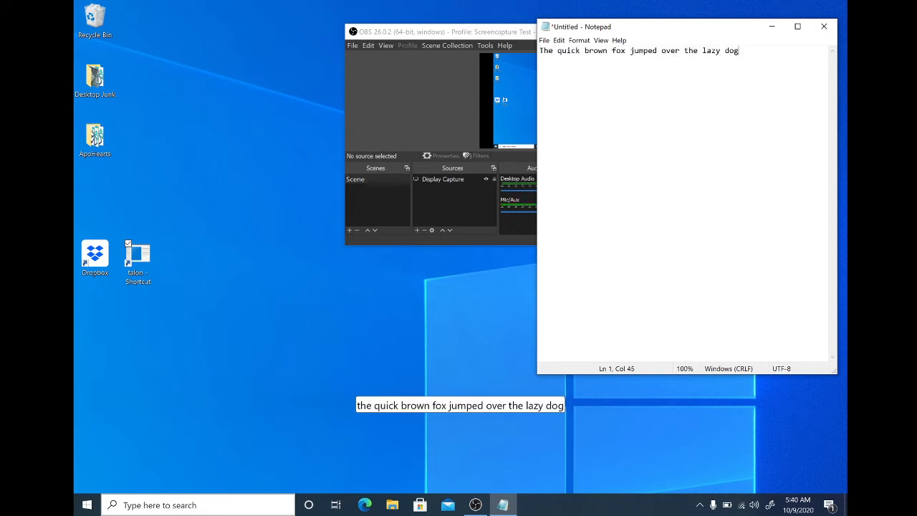
pyautogui.write('.')
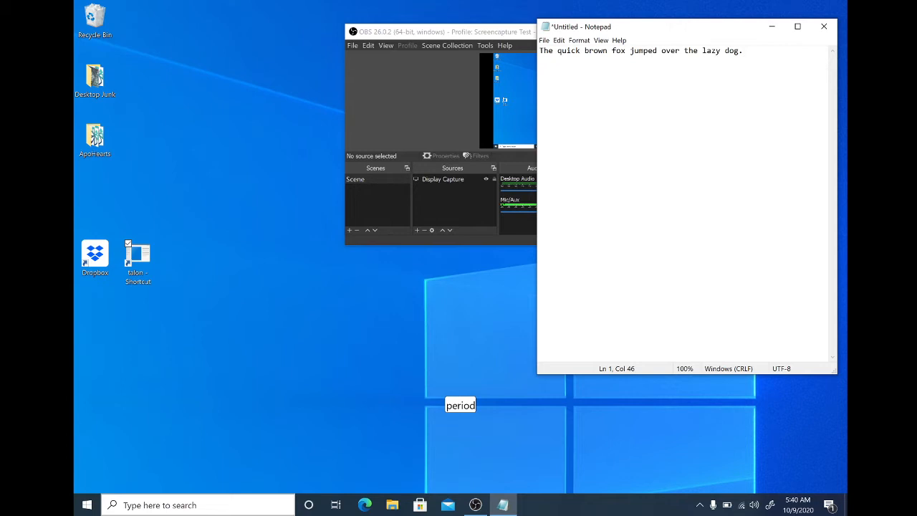
pyautogui.press('enter')
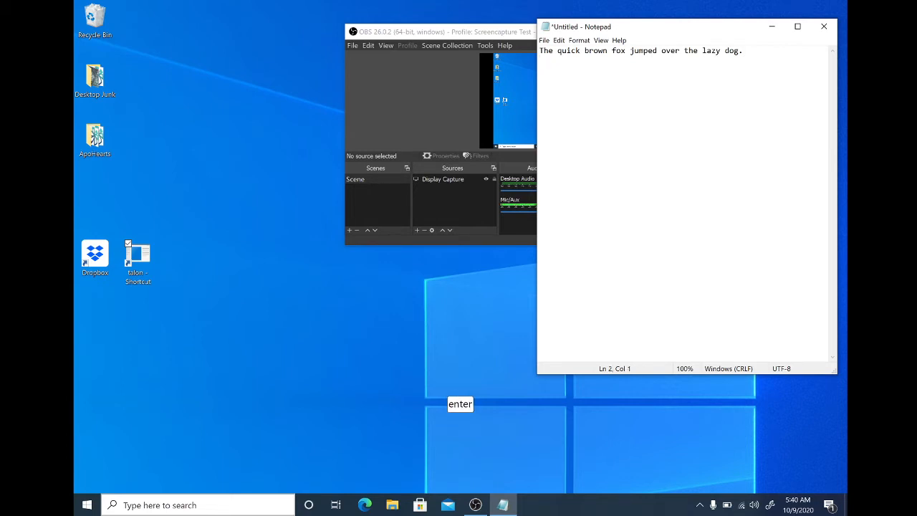
pyautogui.press('enter')
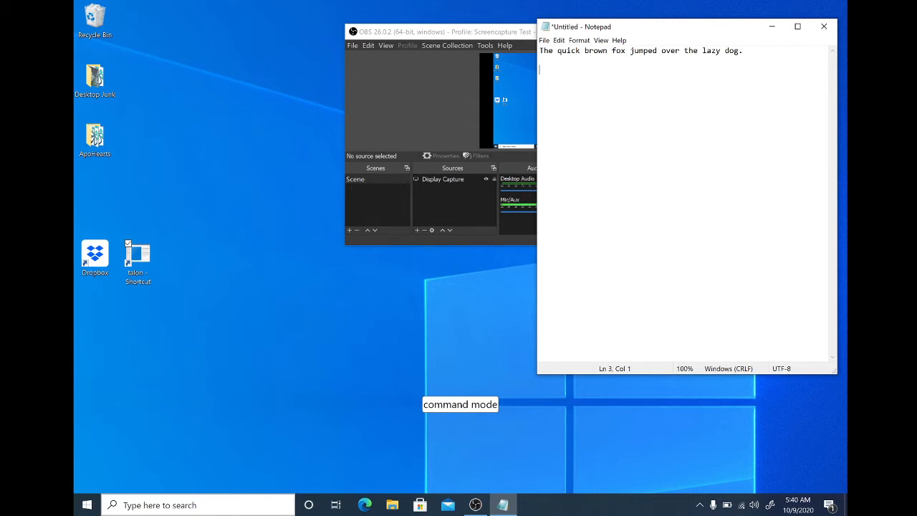
pyautogui.write('.')
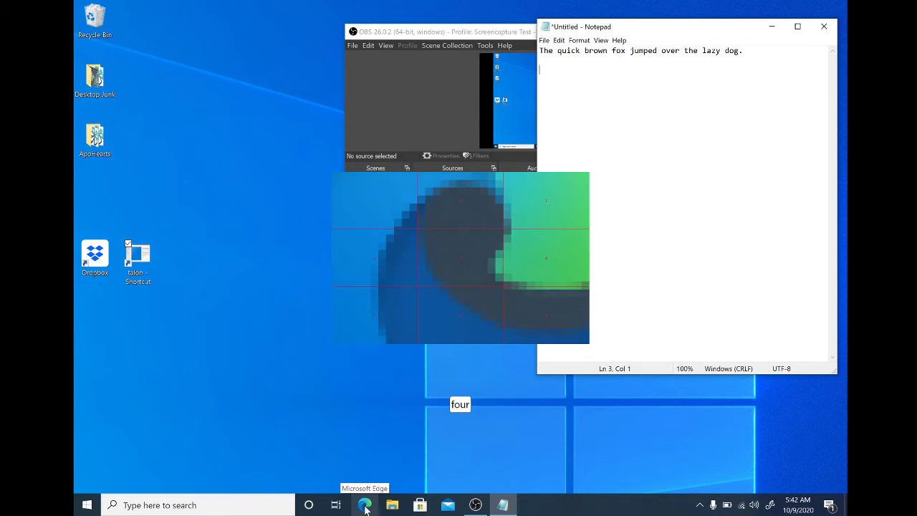
# Click the Edge taskbar icon via the mouse grid to launch Microsoft Edge
pyautogui.click(365, 506)
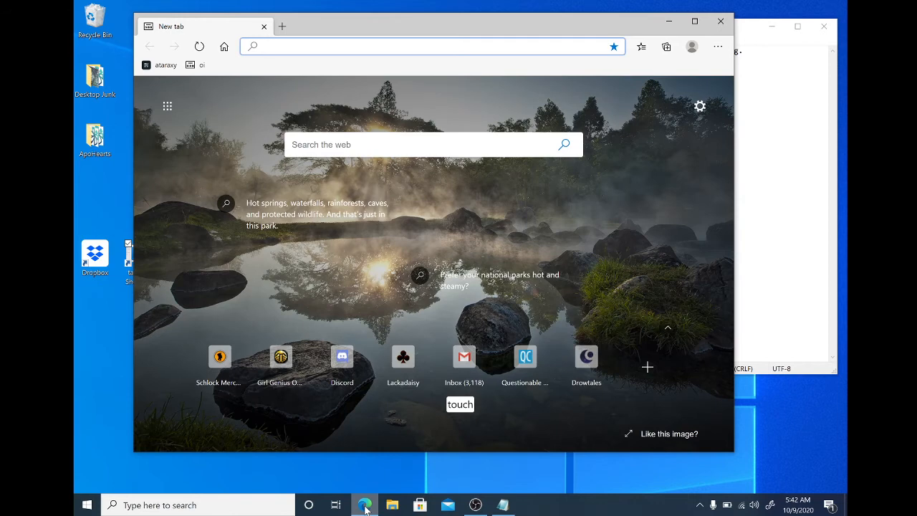
# Enter a stray '3' into Edge's address bar on the New tab page
pyautogui.write('3(')
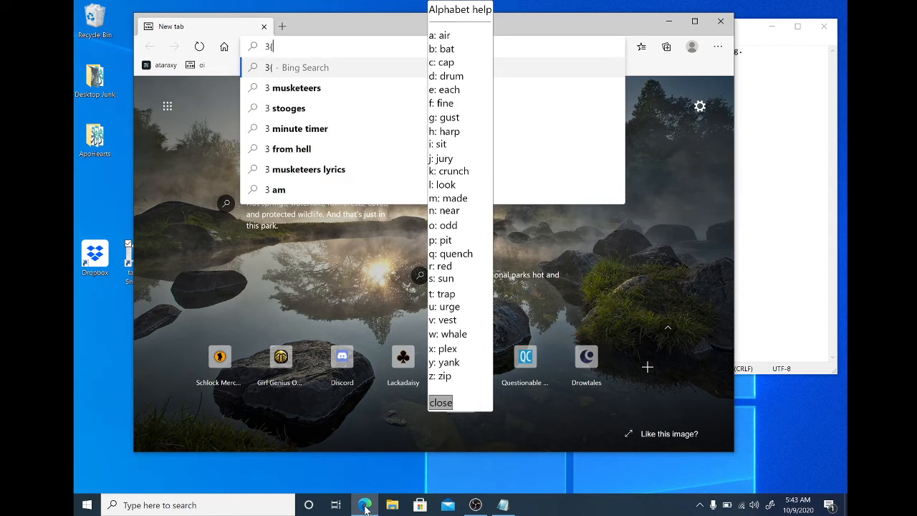
# Clear the address bar, spell talon.wiki, and load the Talon Community Wiki
pyautogui.press('Backspace')
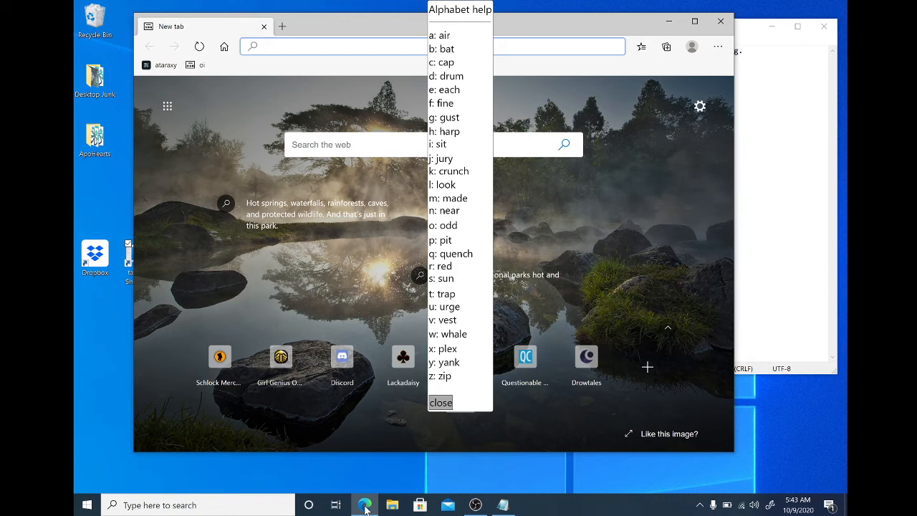
pyautogui.write('tararoys.com')
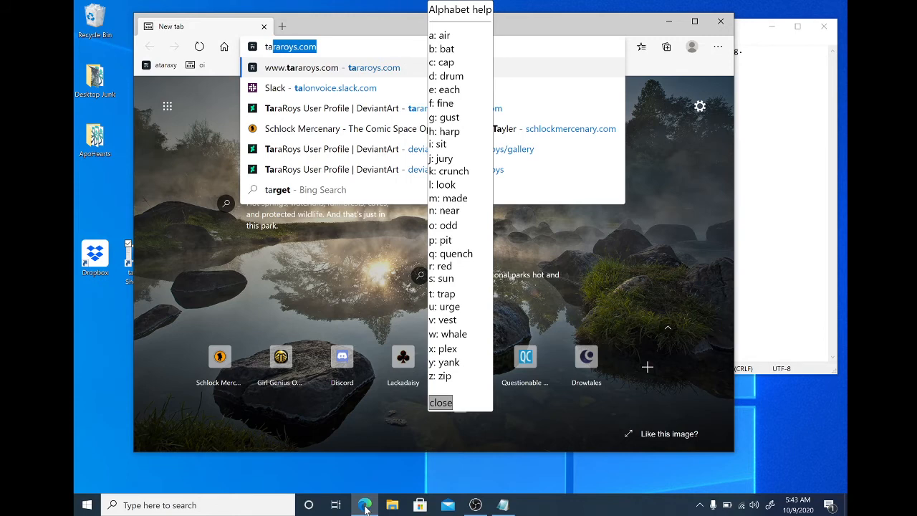
pyautogui.write('talon.')
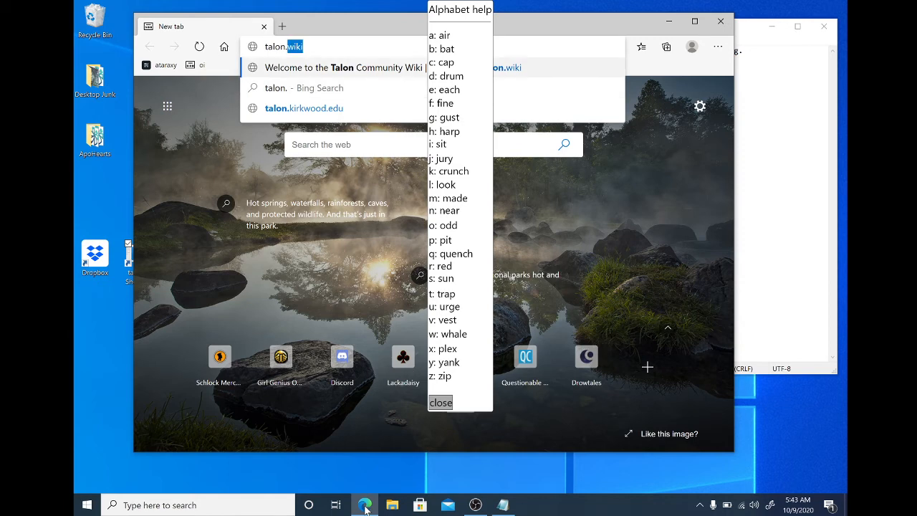
pyautogui.press('enter')
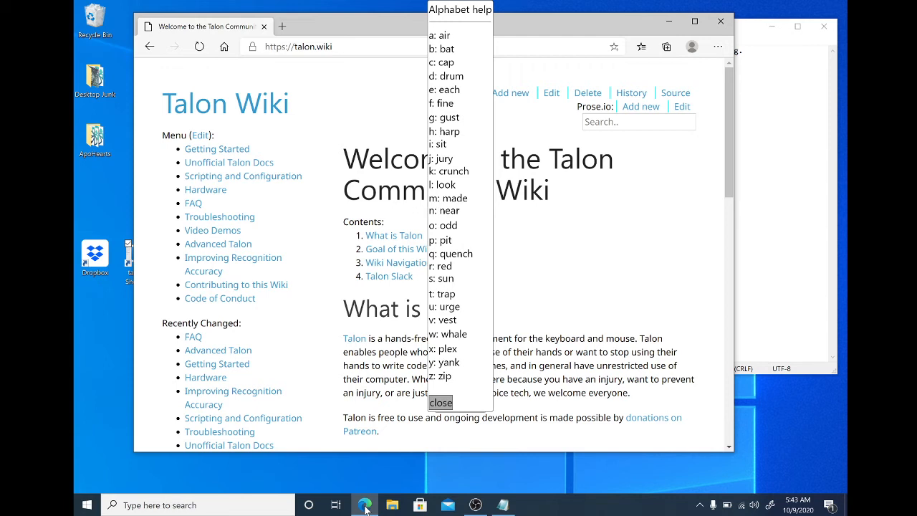
# Close the Alphabet help window over the Talon Wiki page
pyautogui.click(440, 402)
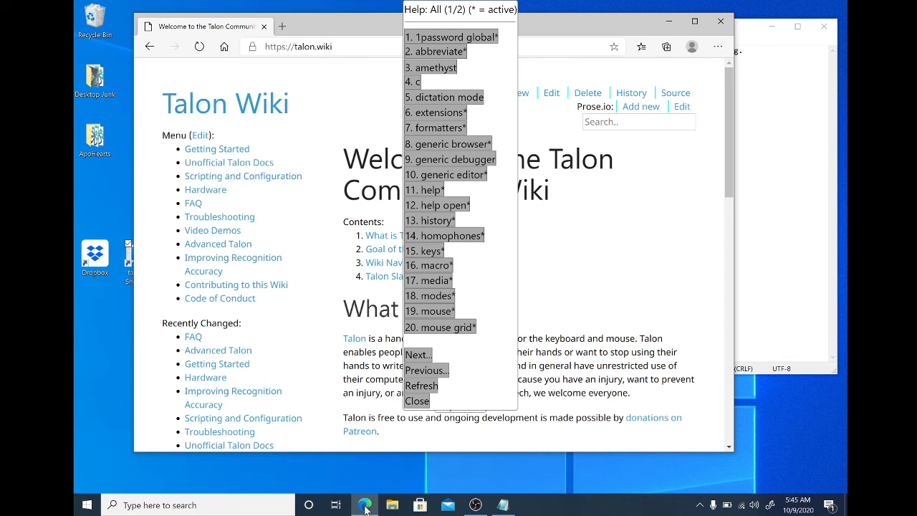
pyautogui.moveTo(366, 509)
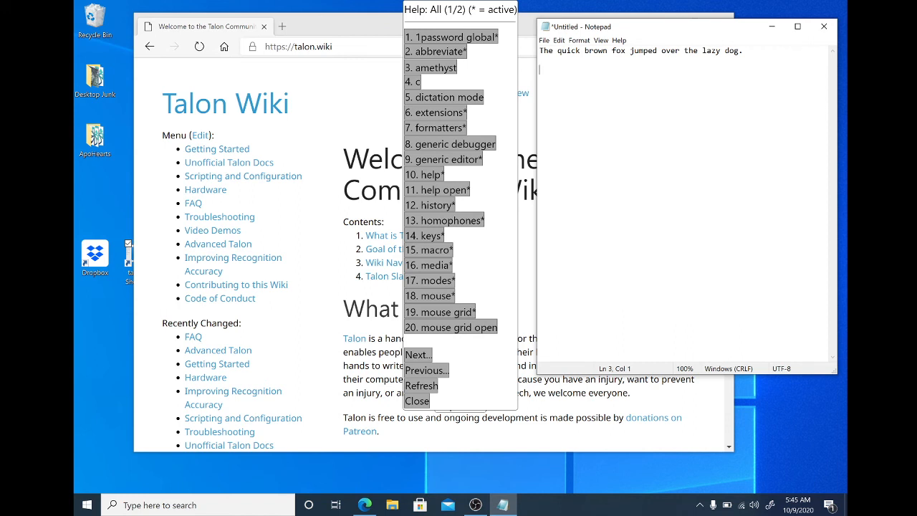
# Focus Notepad so Talon's help list shows the generic editor commands
pyautogui.write('help ten')
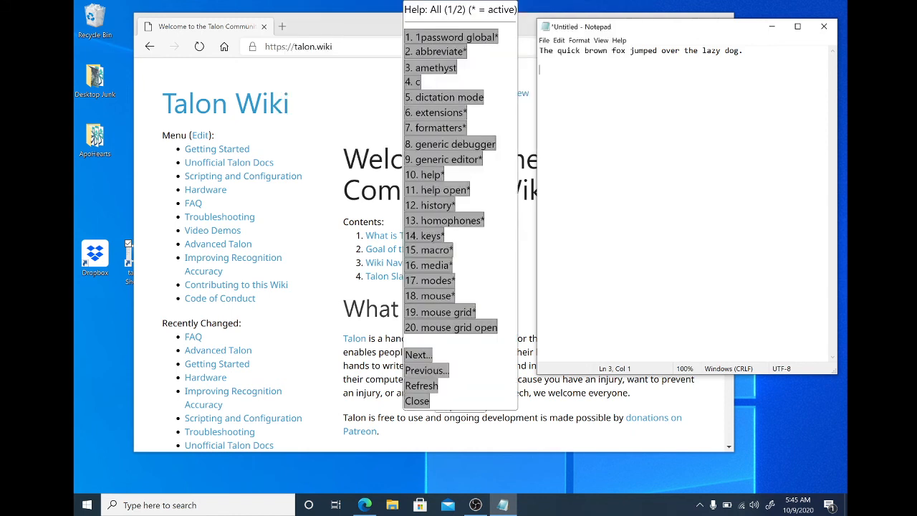
pyautogui.write('0#9£')
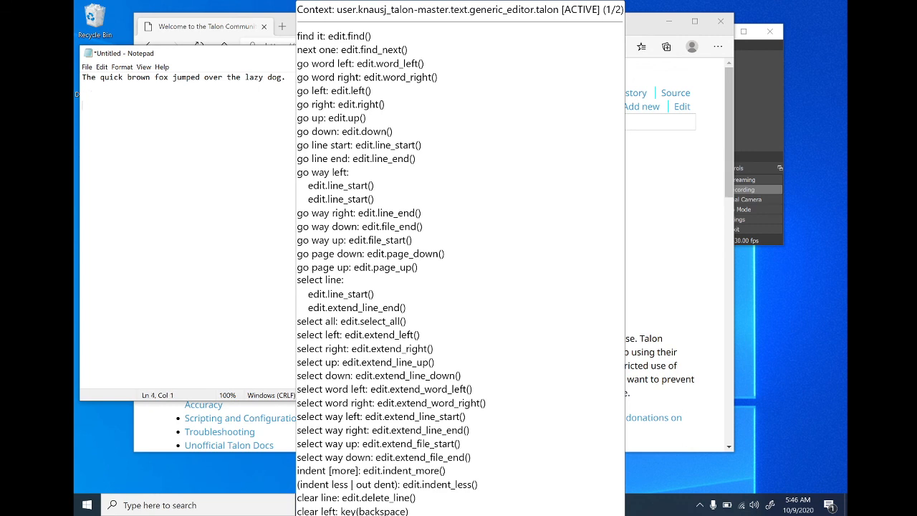
# Dictate 'a.this is a phrase.' on a new line, deleting the misheard word 'period'
pyautogui.write('a')
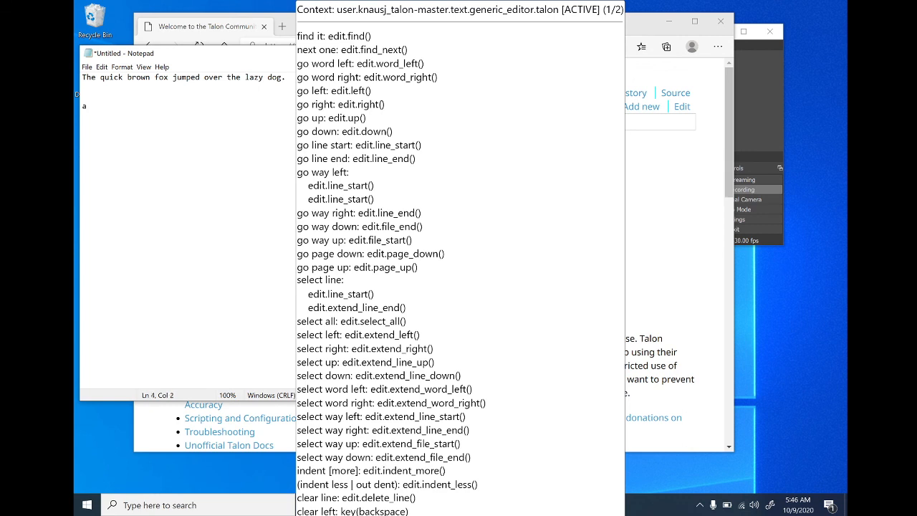
pyautogui.write('.')
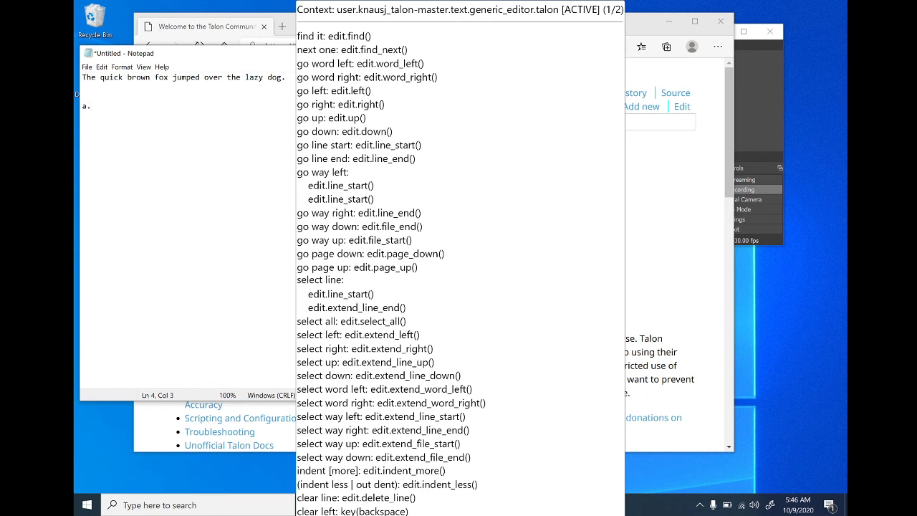
pyautogui.write('this is a phrase period')
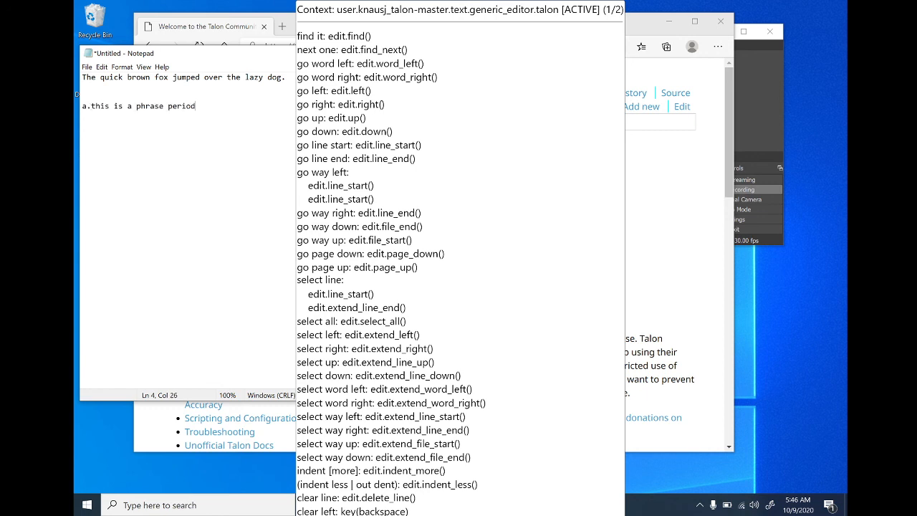
pyautogui.press('backspace')
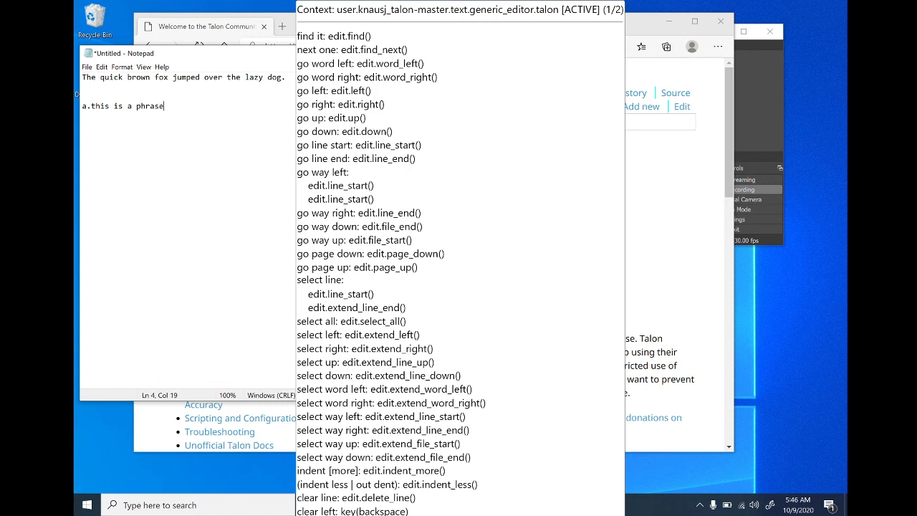
pyautogui.write('.')
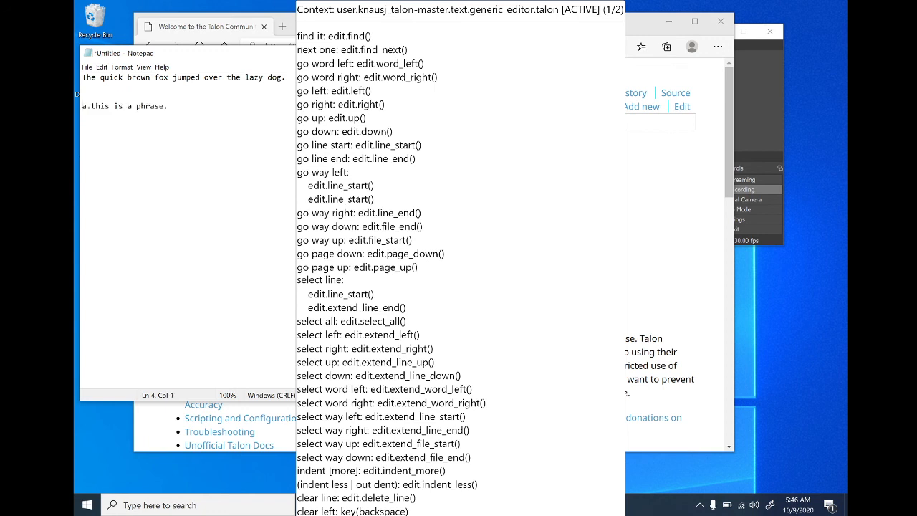
pyautogui.press('right')
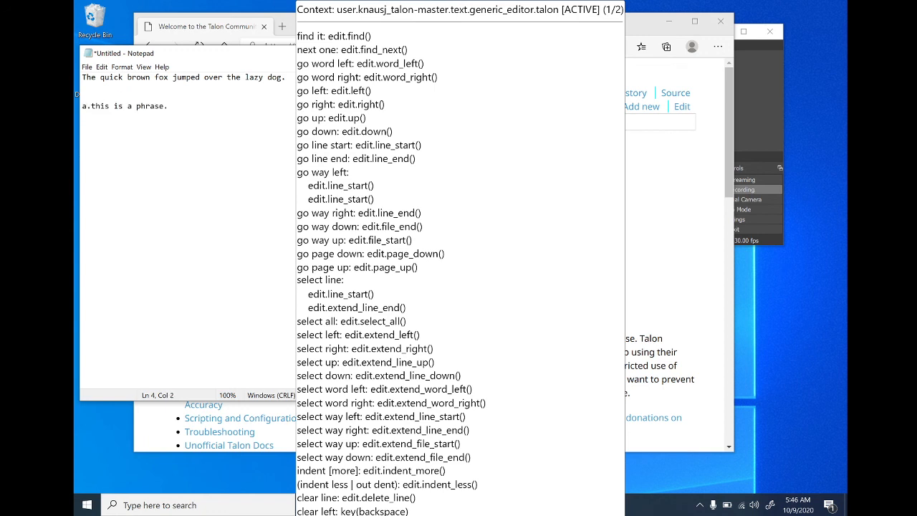